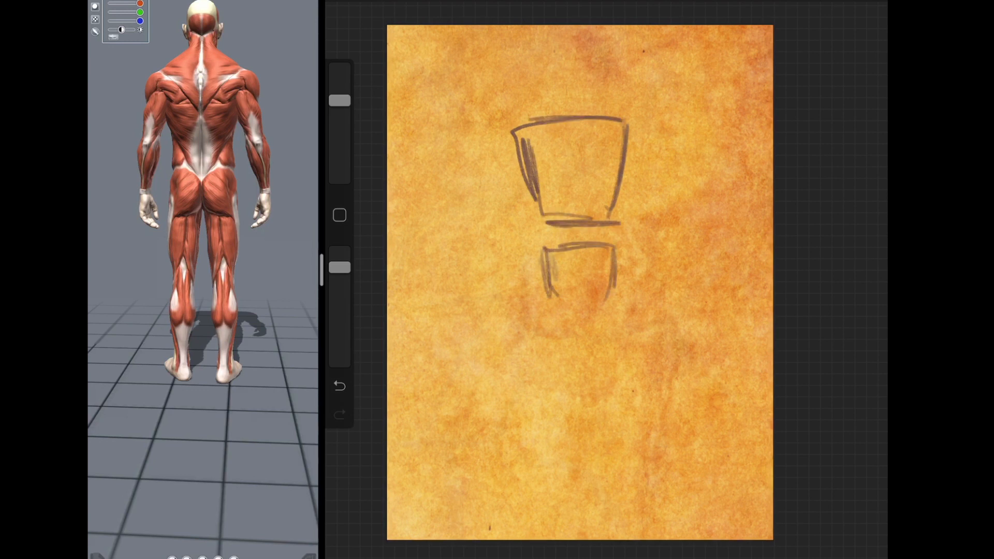
# - Refine the pelvis box edge, then sketch thighs, knees, calves and feet down to the page bottom
pyautogui.moveTo(555, 278); pyautogui.dragTo(599, 278)
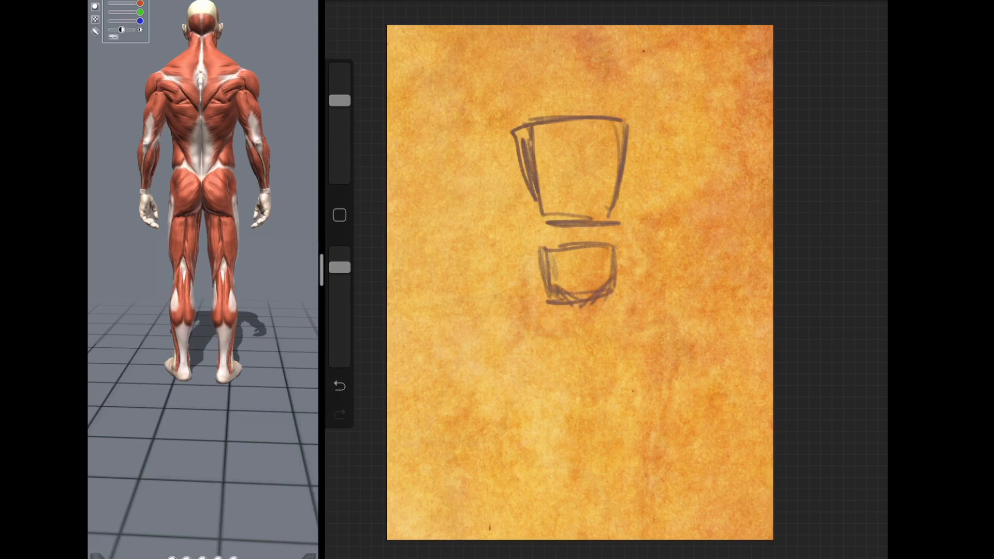
pyautogui.moveTo(538, 304); pyautogui.dragTo(541, 380)
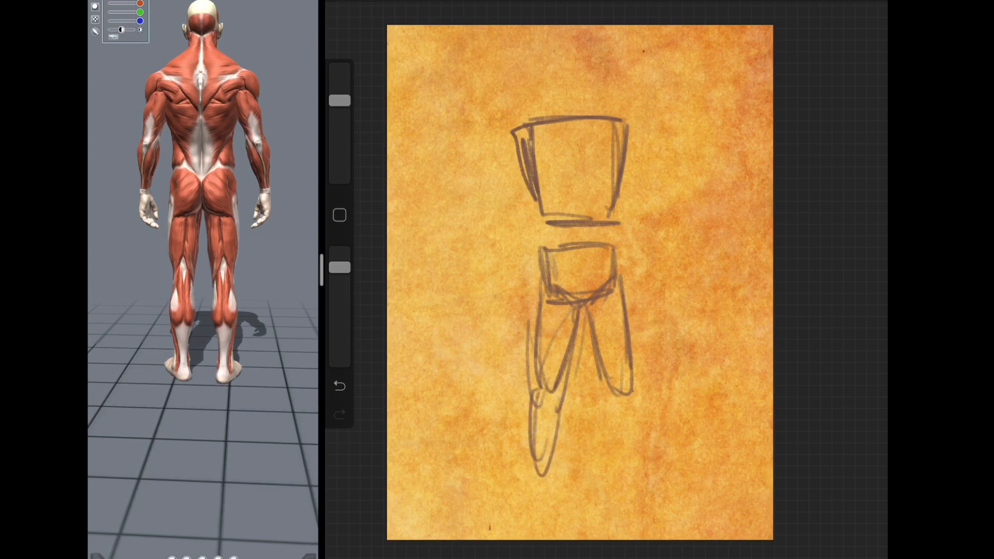
pyautogui.moveTo(628, 380); pyautogui.dragTo(538, 501)
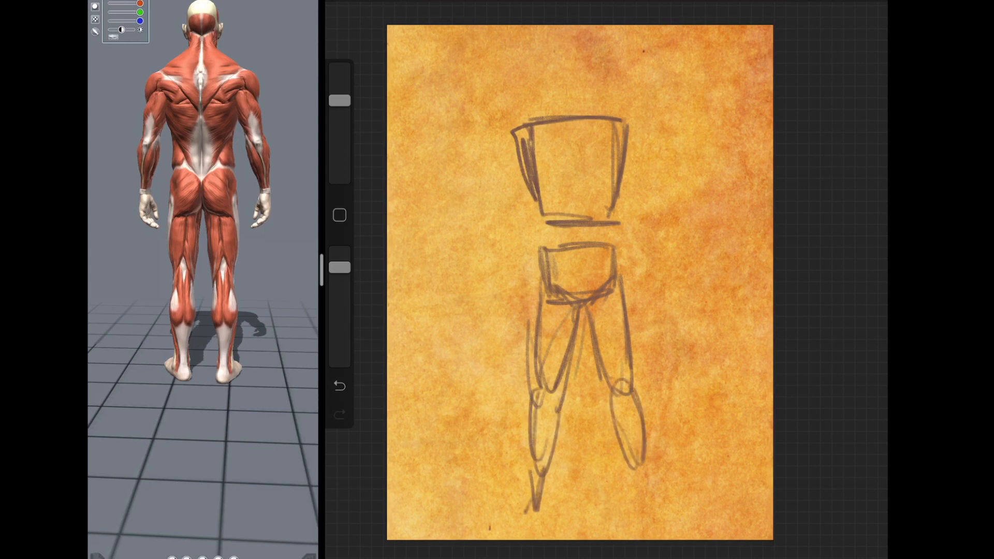
pyautogui.moveTo(646, 457); pyautogui.dragTo(640, 507)
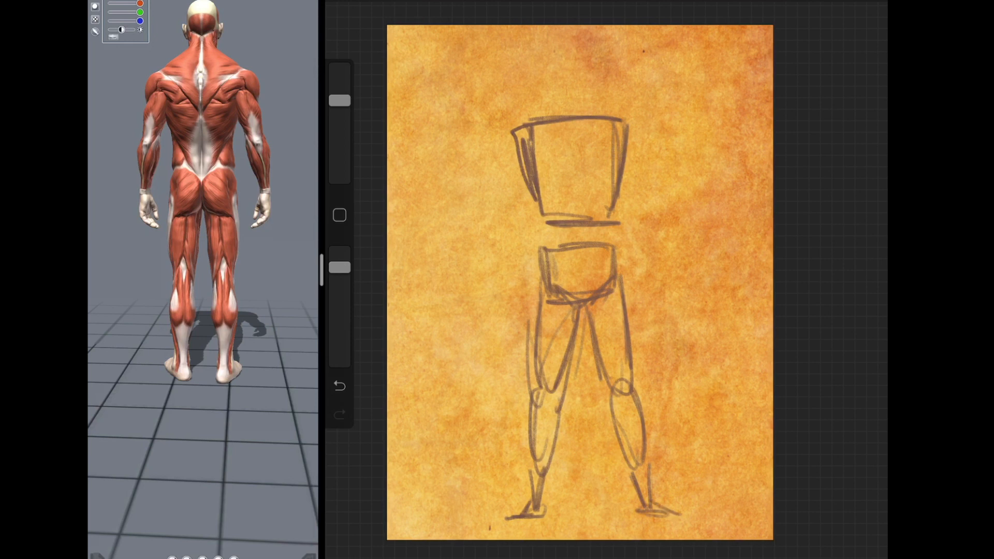
# - Undo the first legs and redraw narrower, side-turned legs with knees and calves
pyautogui.click(340, 385)
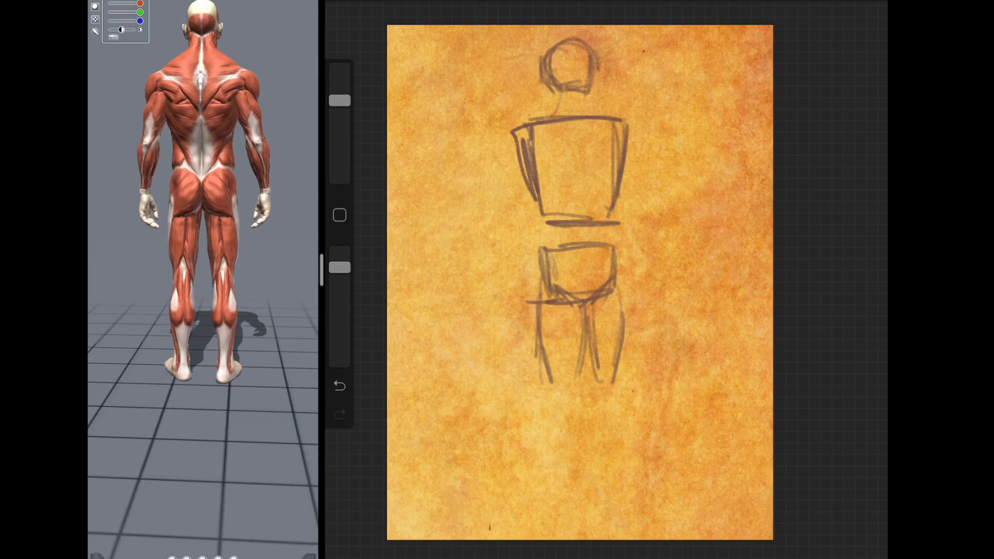
pyautogui.moveTo(620, 216); pyautogui.dragTo(643, 501)
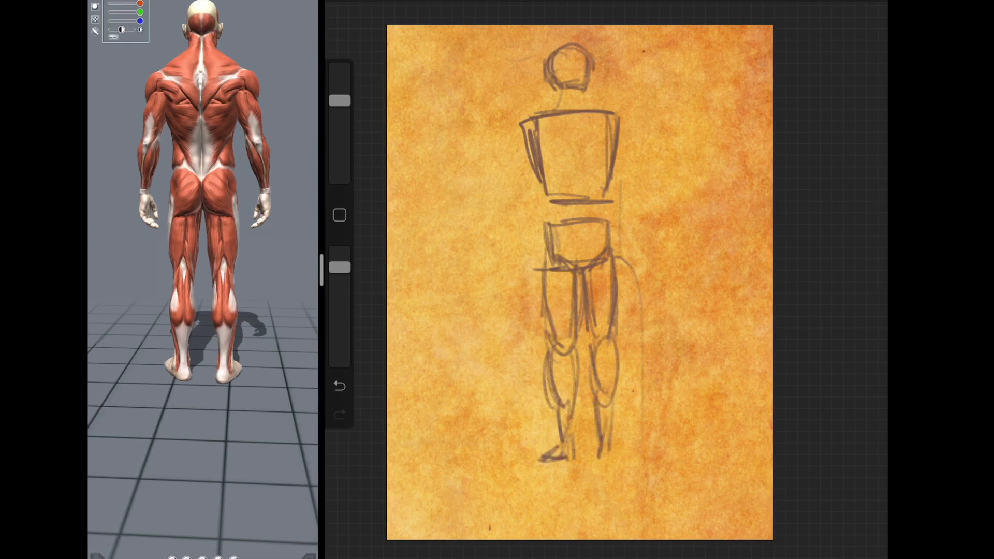
# - Add the right foot, rework the head outline and undo the stray strokes
pyautogui.moveTo(551, 450); pyautogui.dragTo(627, 456)
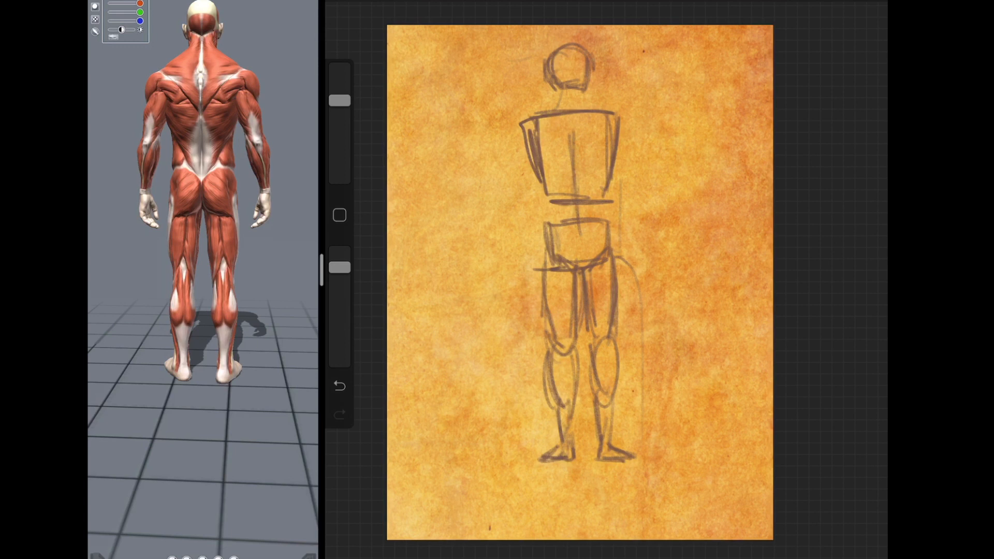
pyautogui.moveTo(552, 78); pyautogui.dragTo(589, 76)
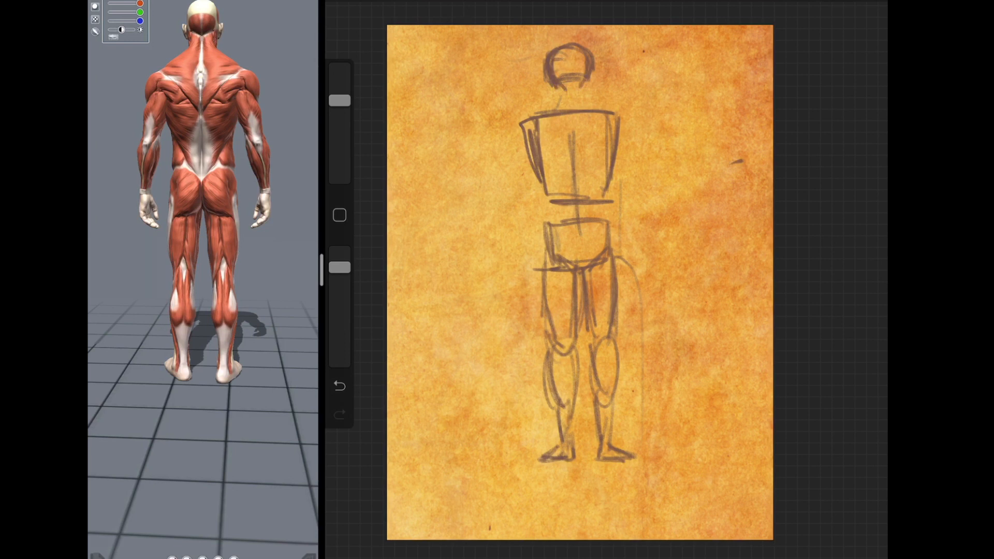
pyautogui.click(338, 386)
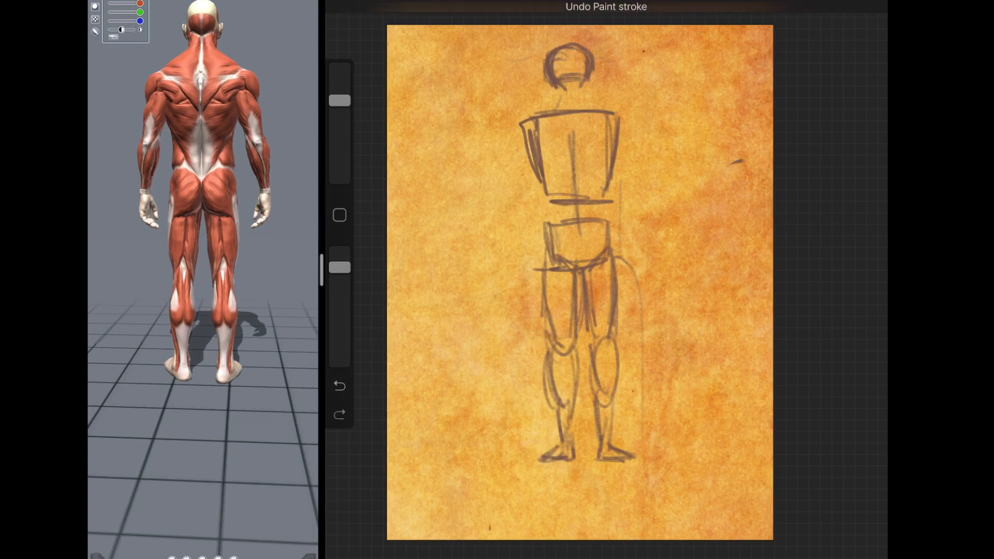
pyautogui.click(339, 386)
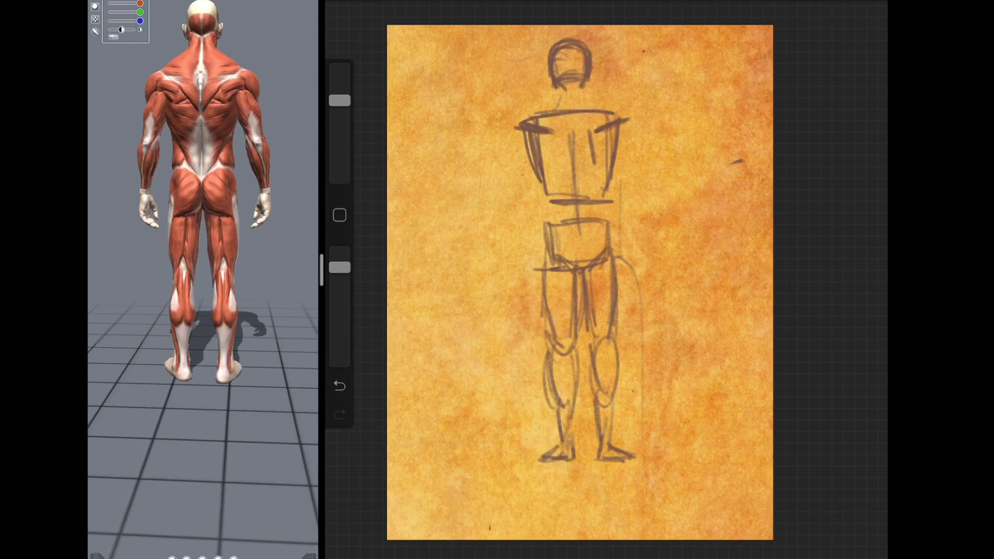
# - Sketch a broad shoulder line with V-shaped back strokes over the ribcage box
pyautogui.moveTo(596, 120); pyautogui.dragTo(627, 177)
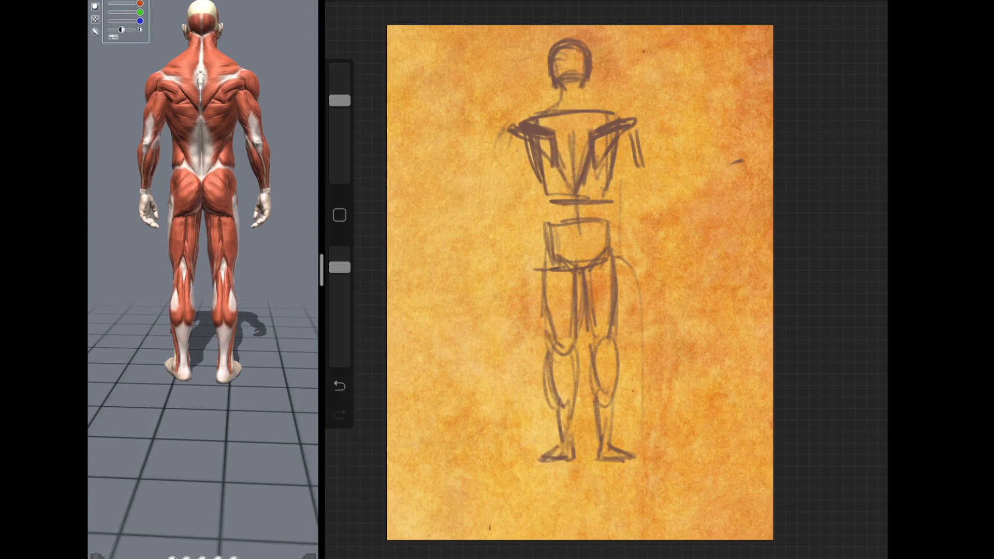
# - Draw neck and trapezius lines from the head down to the shoulders, undoing one stroke
pyautogui.moveTo(552, 137); pyautogui.dragTo(577, 191)
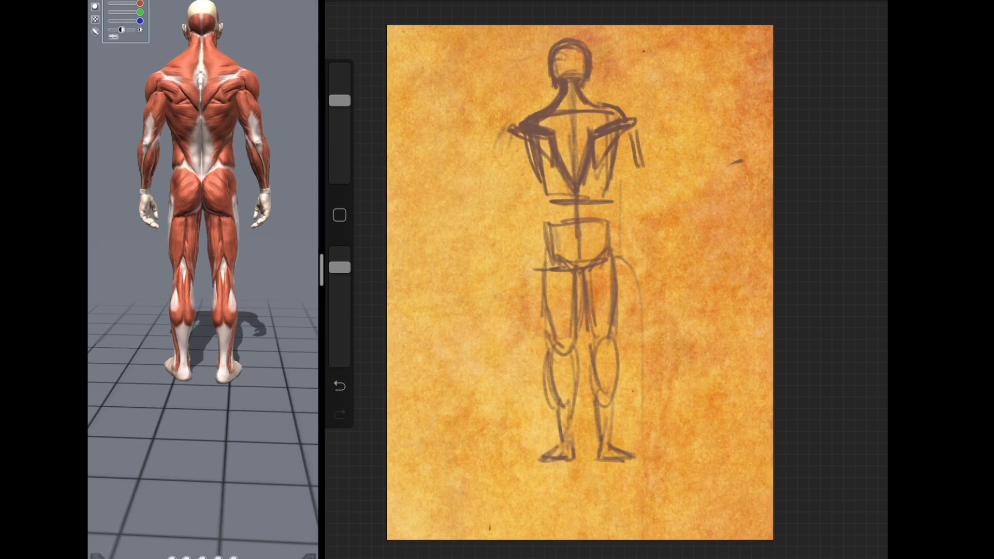
pyautogui.click(339, 387)
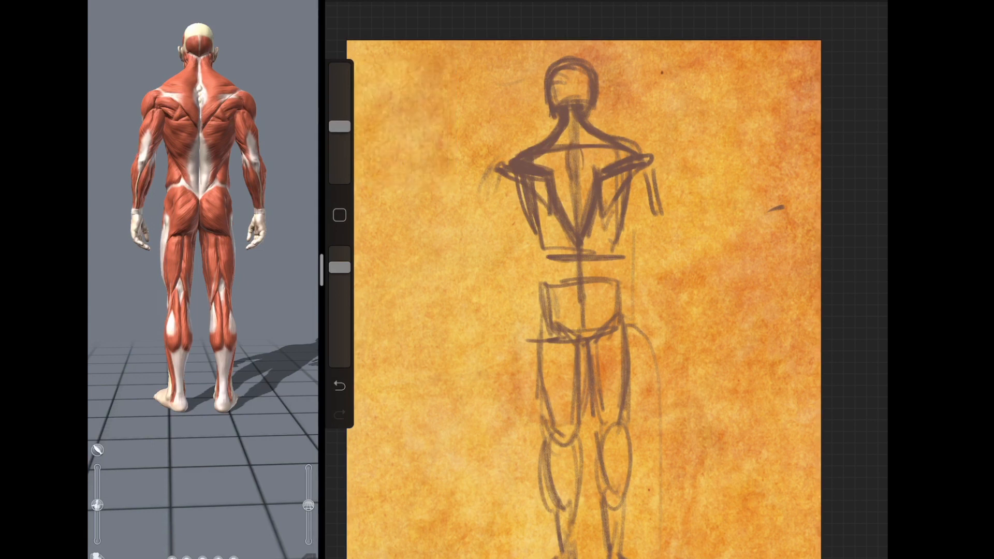
# - Mark the spine detail between the shoulder blades
pyautogui.click(573, 162)
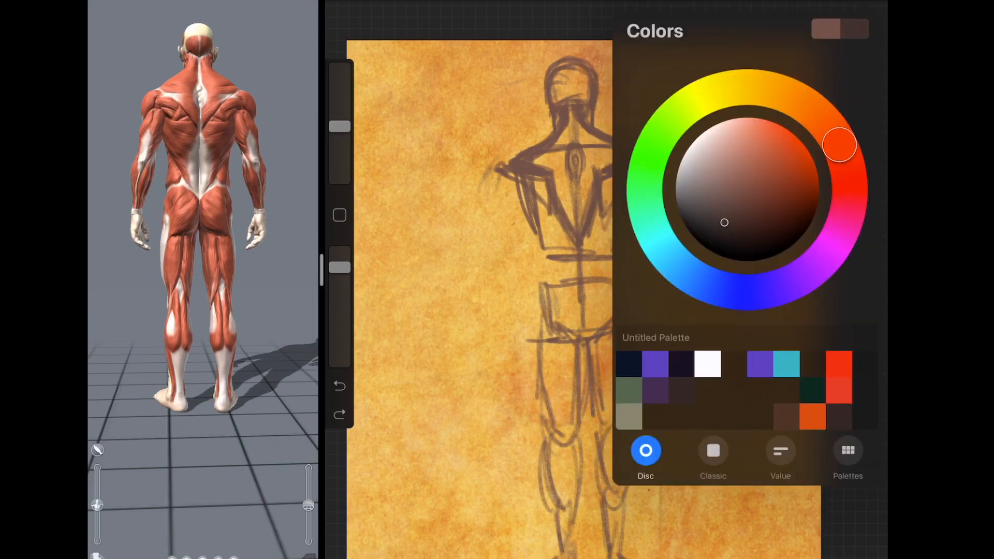
# - Pick a darker brown stroke colour in the Colors disc and close the panel
pyautogui.click(839, 29)
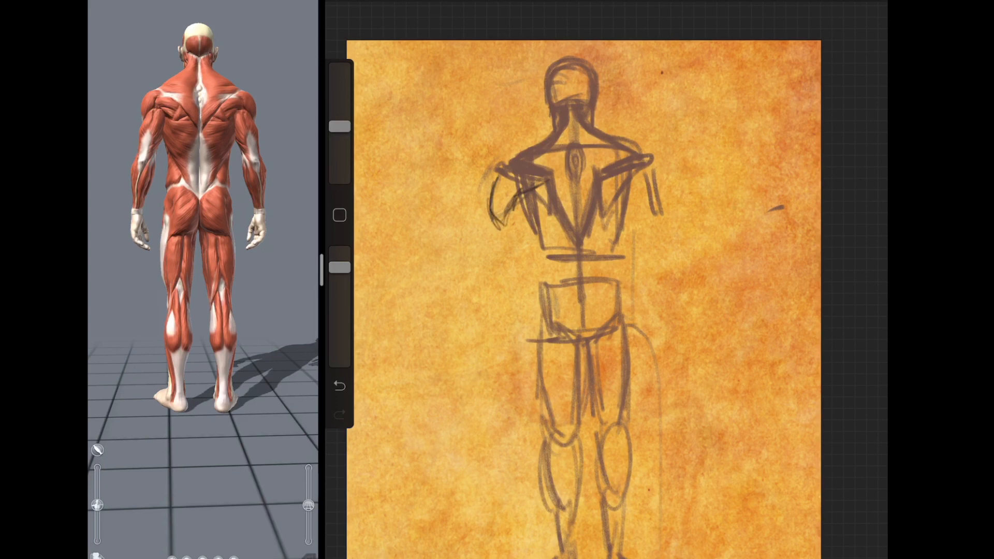
pyautogui.click(839, 29)
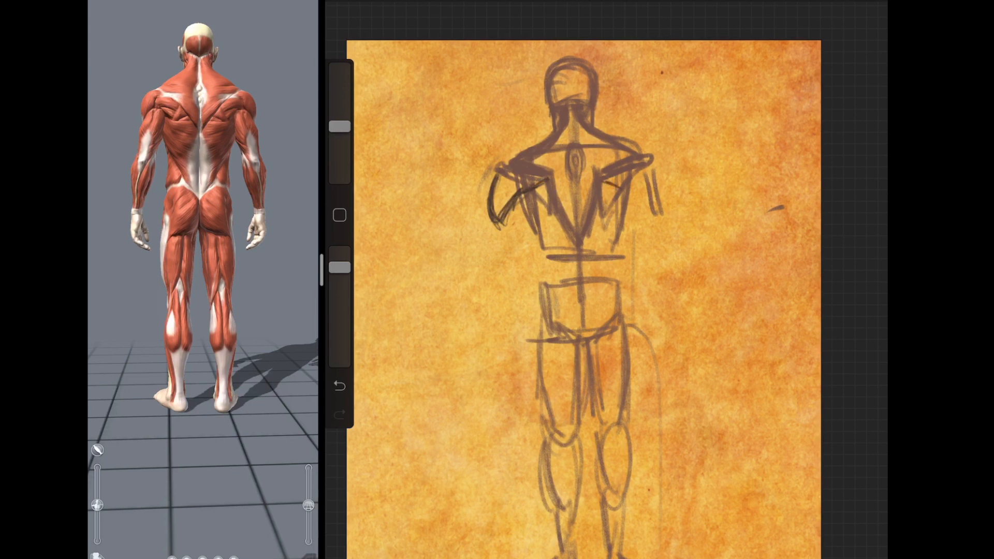
# - Sketch the right deltoid and undo the stray stroke beside the left arm
pyautogui.moveTo(608, 184); pyautogui.dragTo(663, 190)
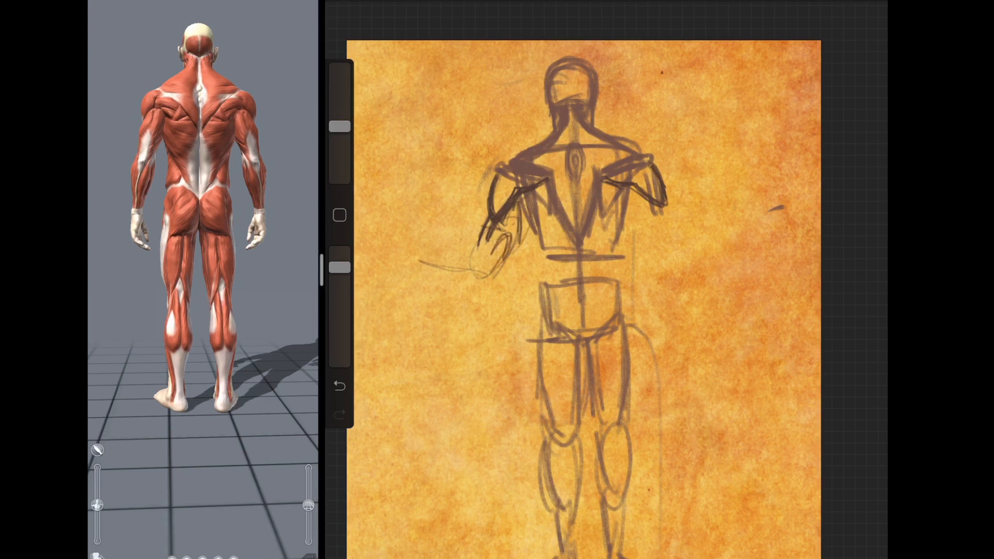
pyautogui.click(339, 385)
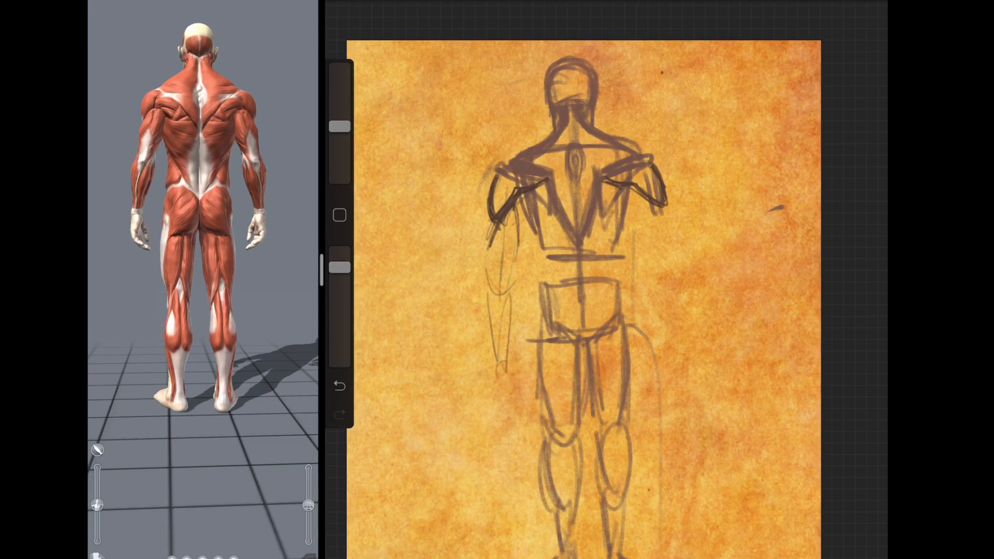
# - Outline the left upper arm, sketch arms and hands beside the hips, and add left-arm muscle lines
pyautogui.moveTo(654, 197); pyautogui.dragTo(660, 286)
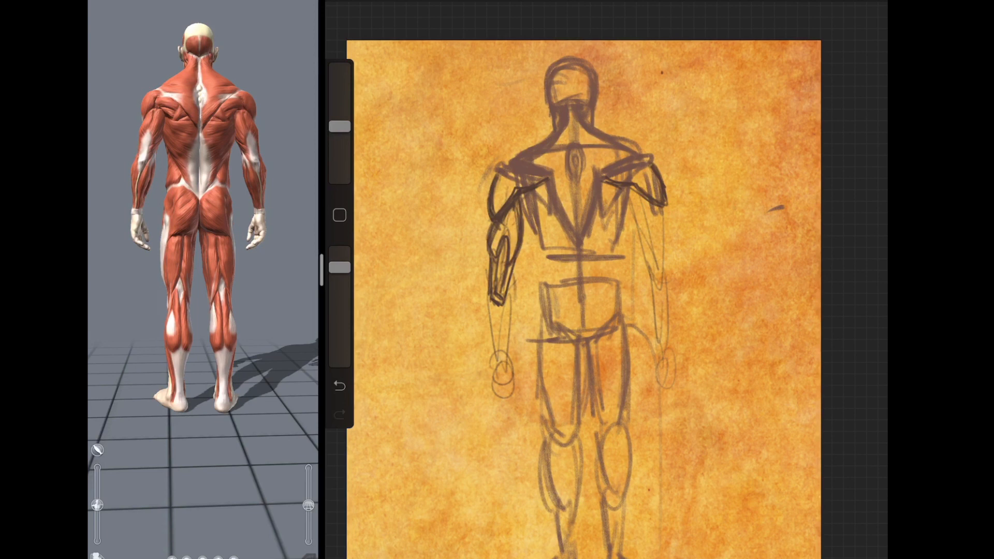
pyautogui.moveTo(496, 298); pyautogui.dragTo(496, 352)
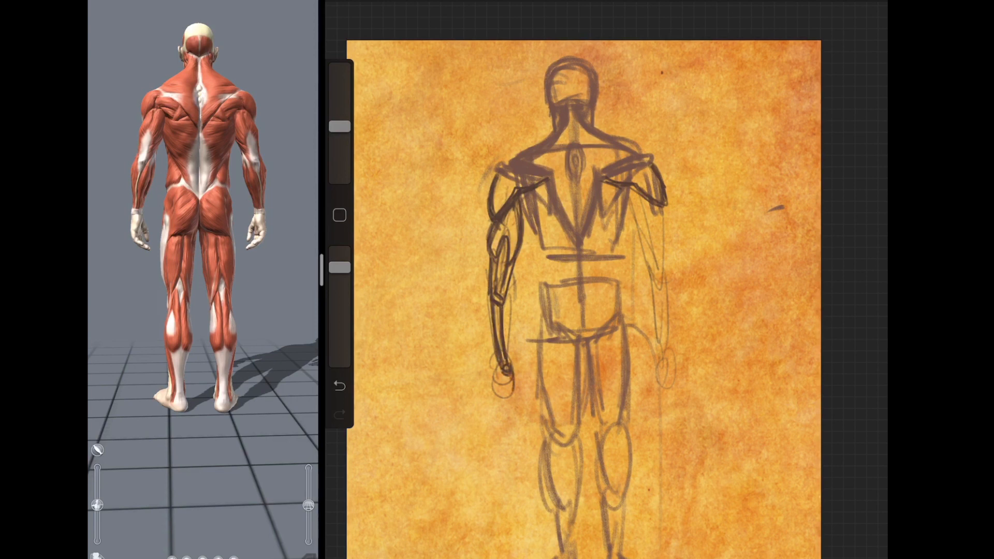
pyautogui.moveTo(502, 368); pyautogui.dragTo(514, 412)
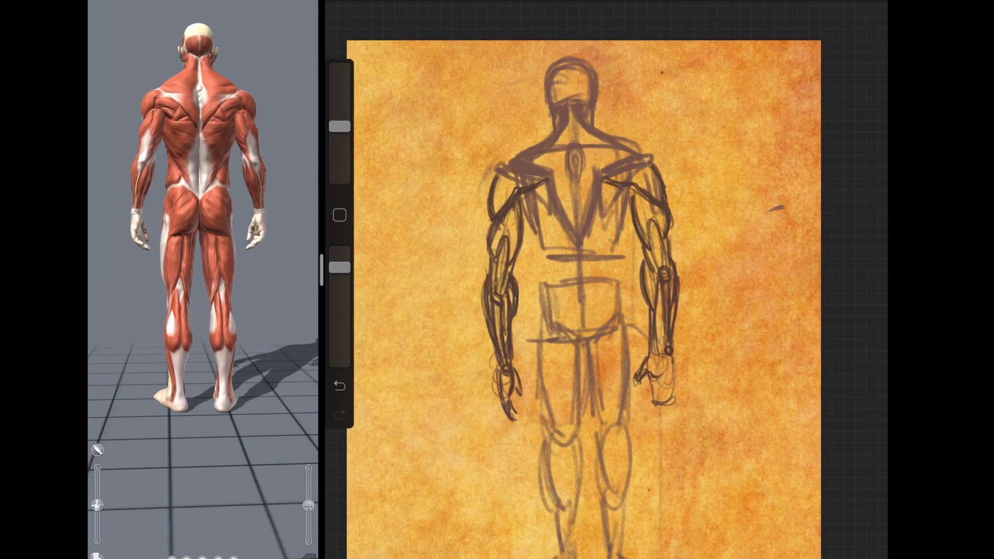
# - Sketch forearm muscle and hand detail with separated fingers on the right arm
pyautogui.moveTo(660, 368); pyautogui.dragTo(666, 400)
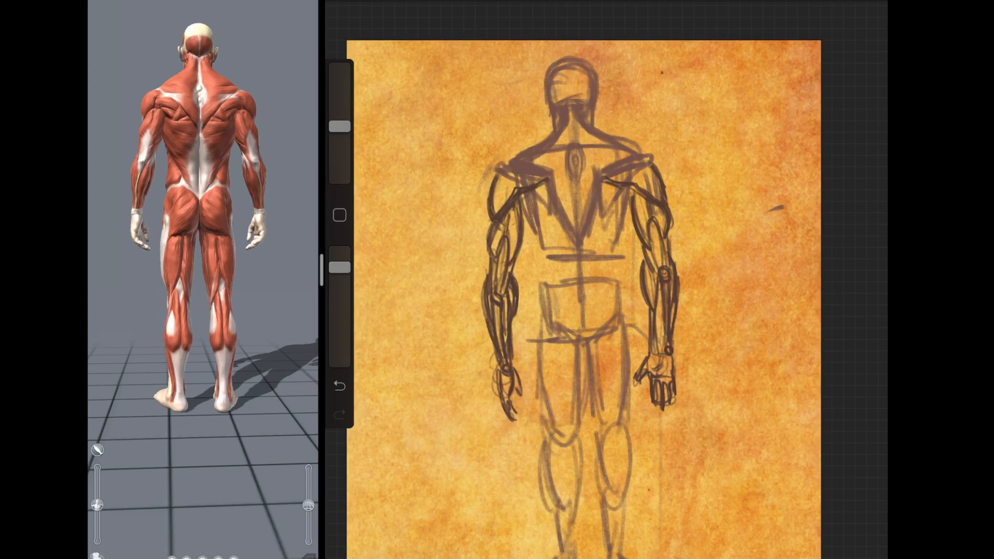
pyautogui.click(339, 413)
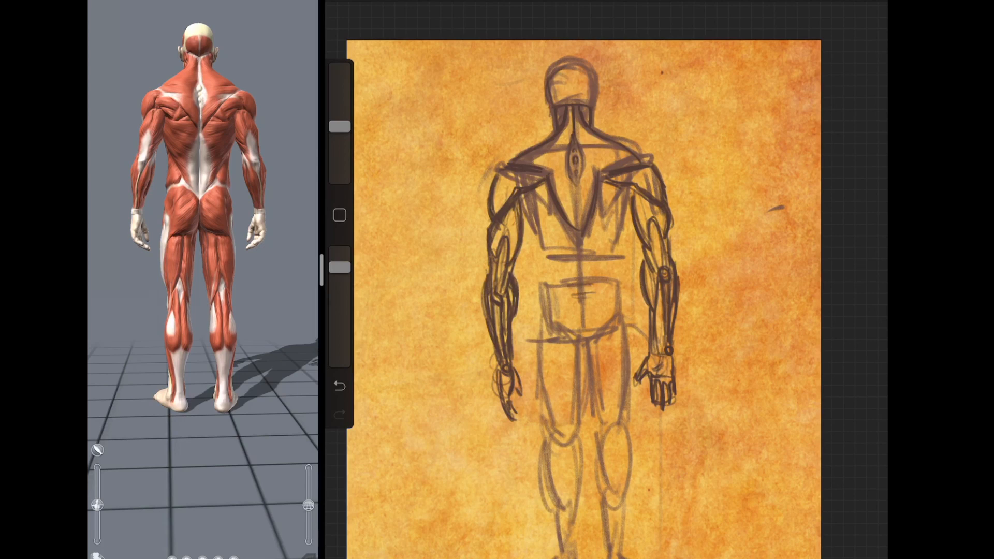
# - Sketch the sacral triangle at the waist and reinforce the upper back and neck lines
pyautogui.moveTo(568, 289); pyautogui.dragTo(580, 304)
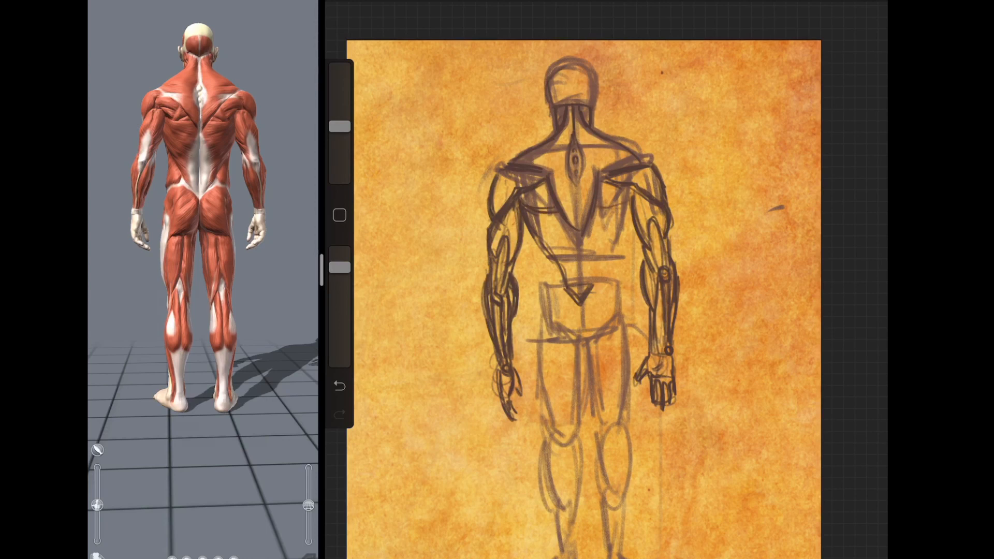
pyautogui.click(339, 385)
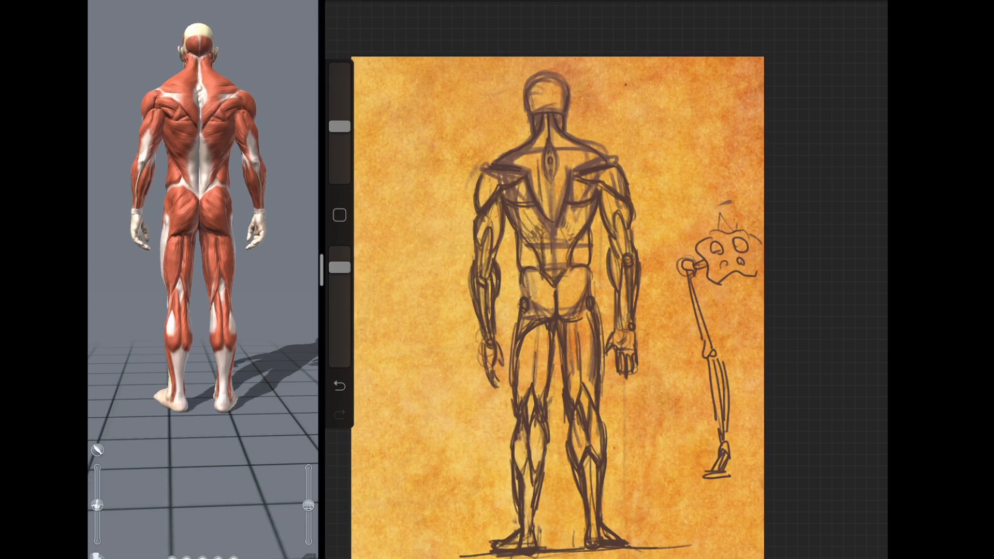
# - Draw the spine and rib lines, then the shoulder and neck outline of the small torso diagram
pyautogui.moveTo(681, 110); pyautogui.dragTo(697, 171)
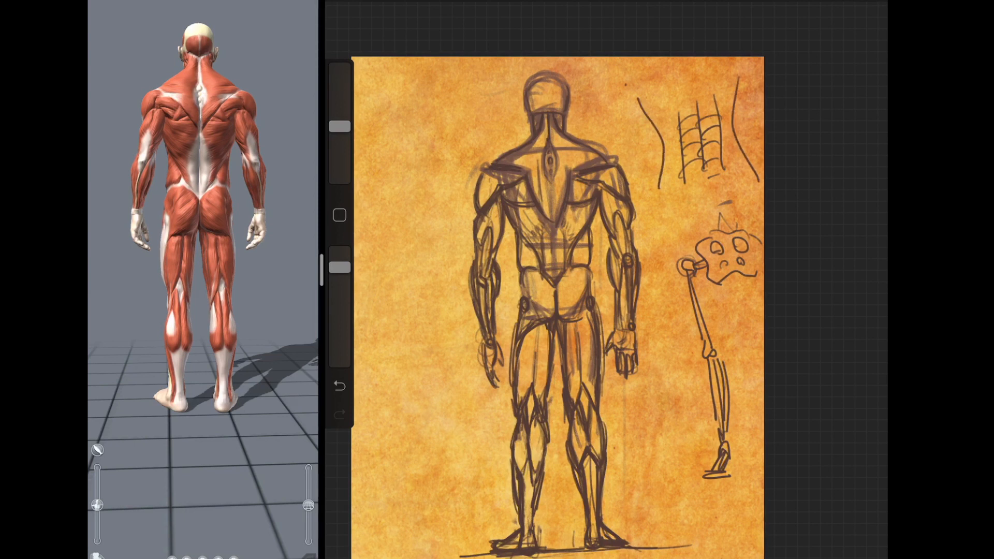
pyautogui.moveTo(634, 89); pyautogui.dragTo(742, 70)
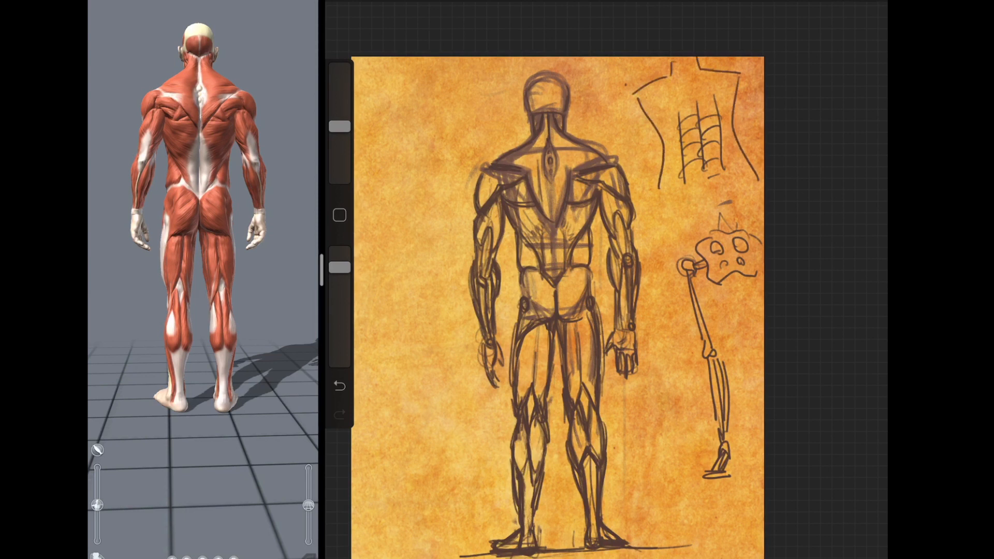